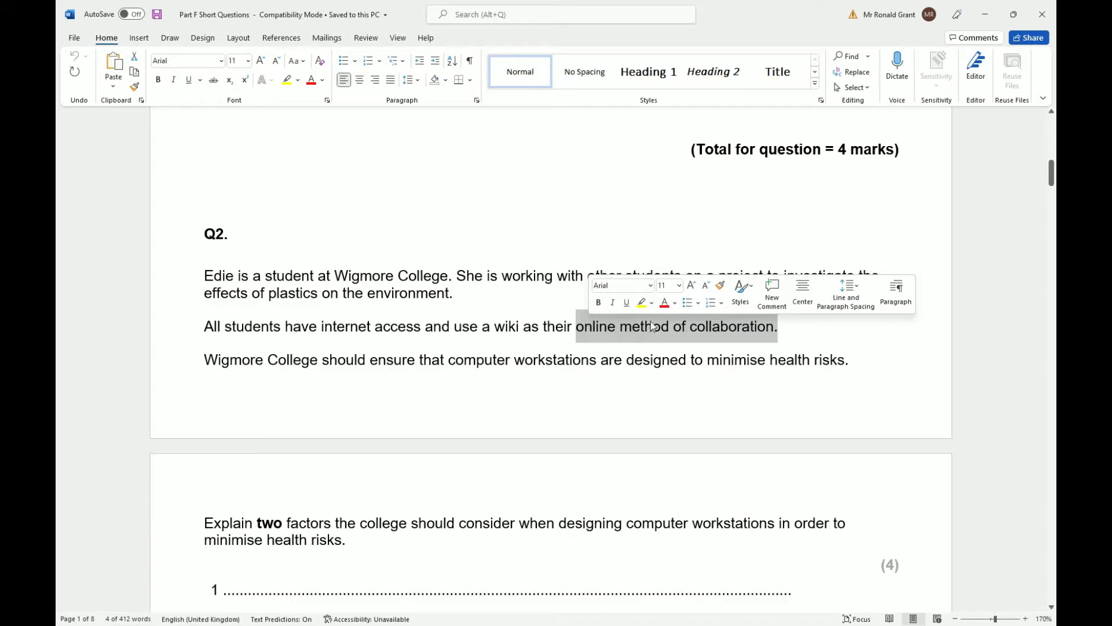
- Scroll down from the scenario text to the Q2 mark scheme table on ergonomic workstation factors
double_click(507, 326)
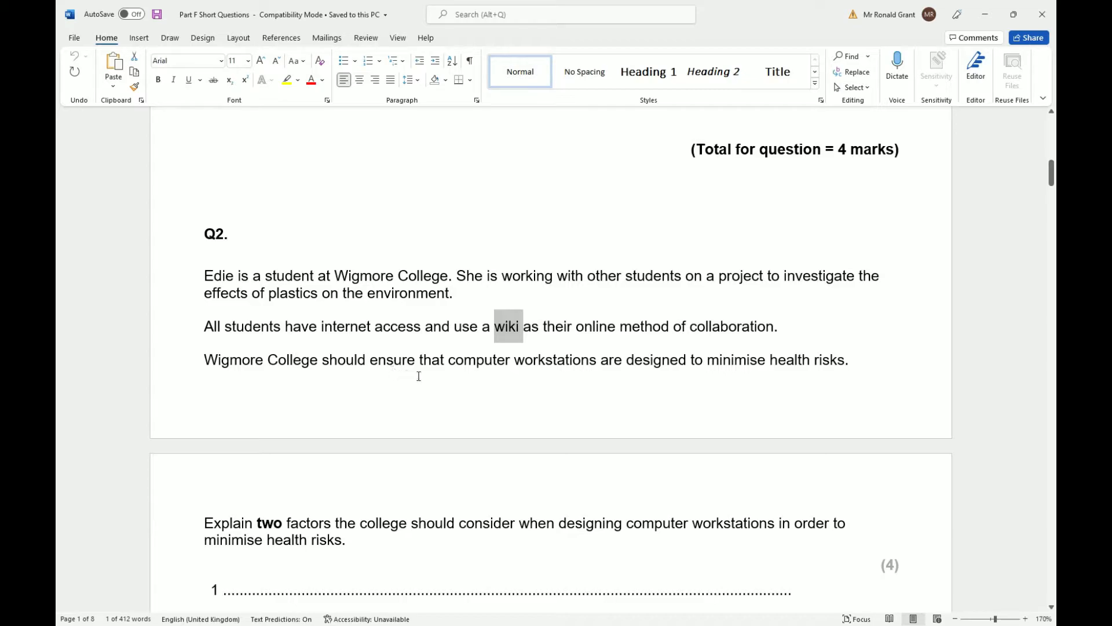
mouse_move(779, 375)
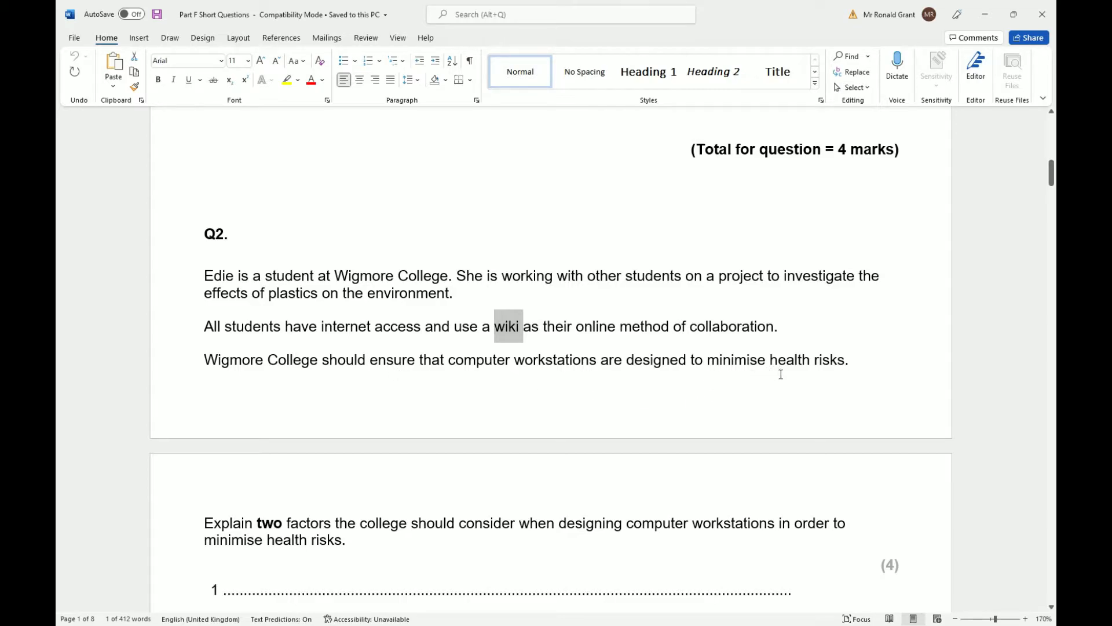
scroll("down", 3)
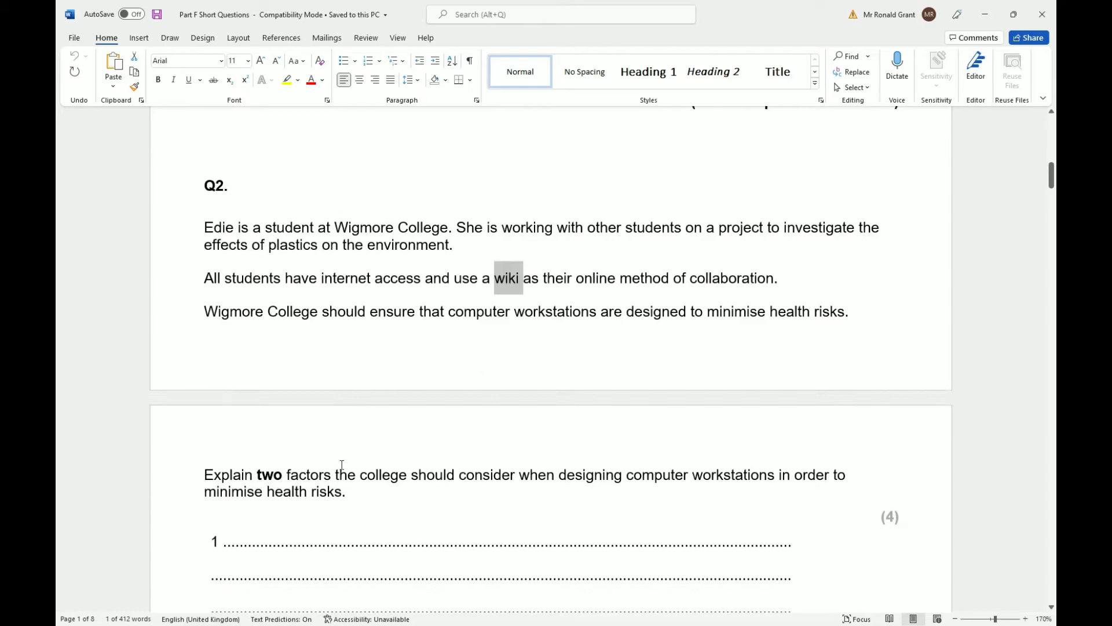
mouse_move(621, 488)
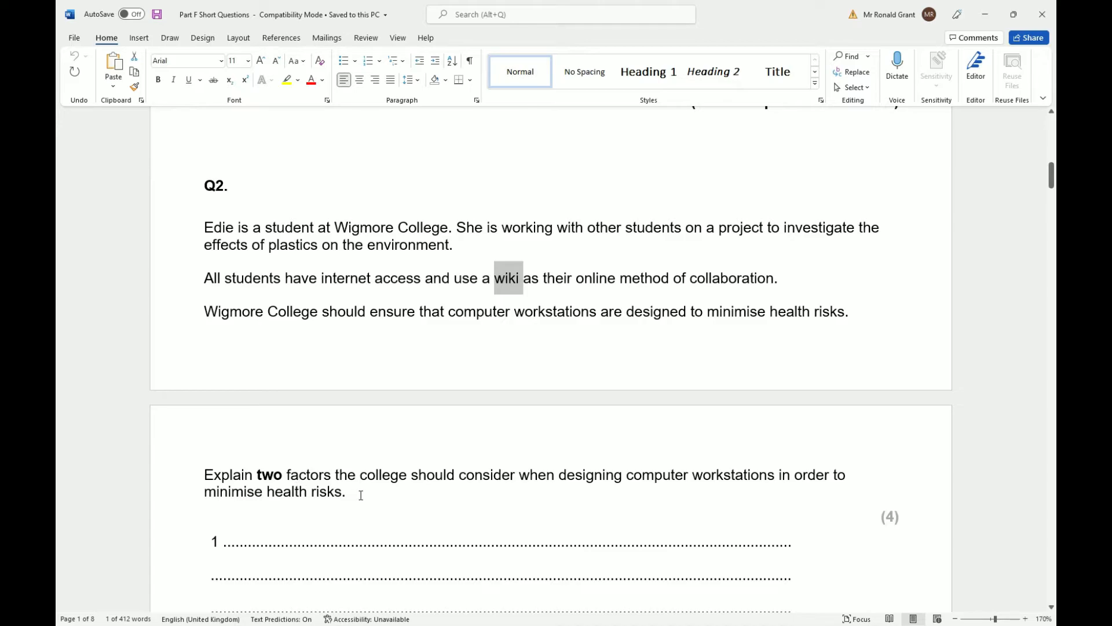
scroll("down", 3)
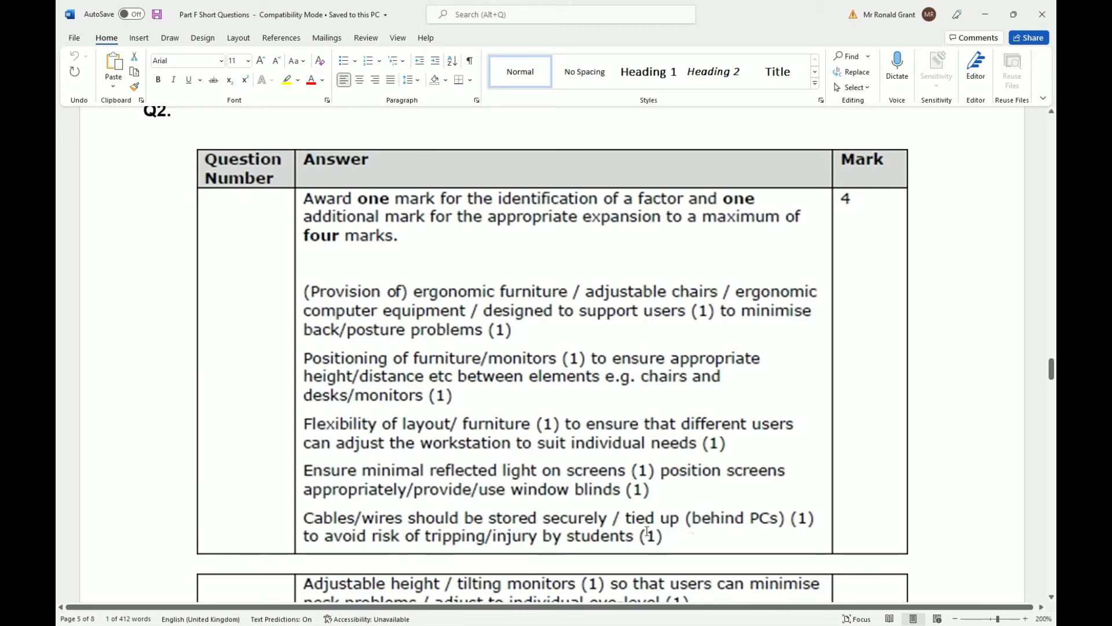
scroll("down", 3)
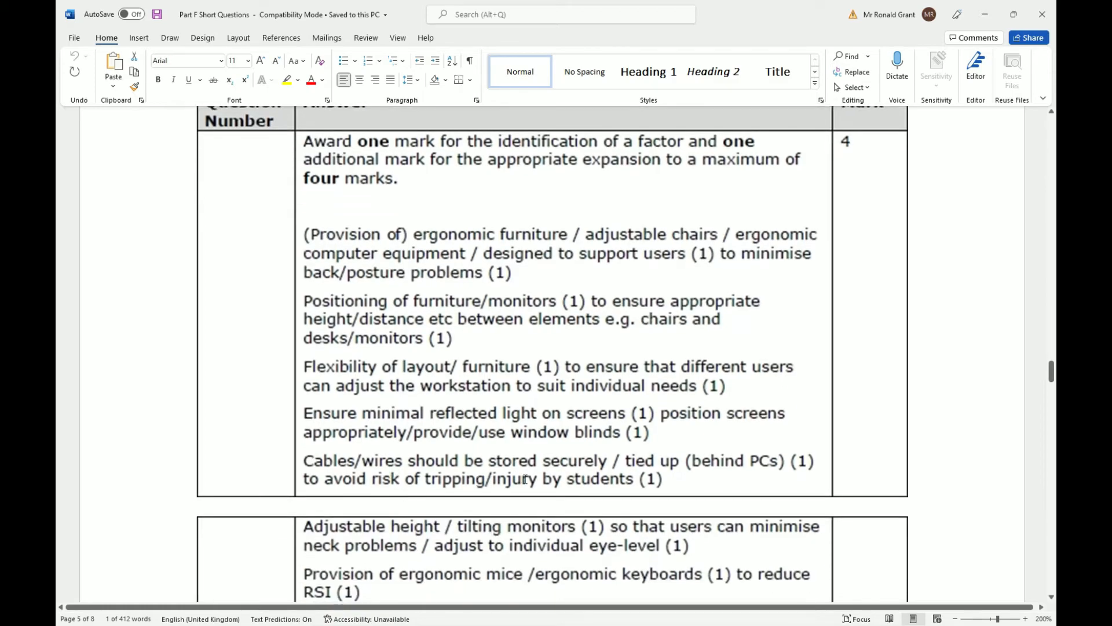
- Scroll to the end of the Q2 mark scheme showing adjustable monitors, ergonomic peripherals and guidance
scroll("down", 3)
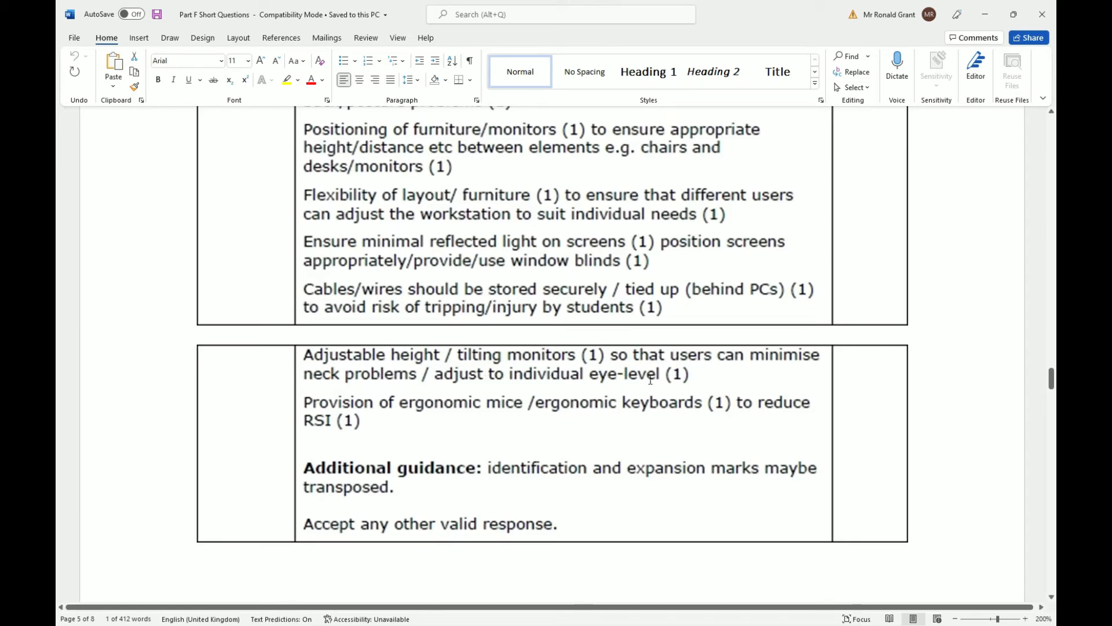
mouse_move(834, 352)
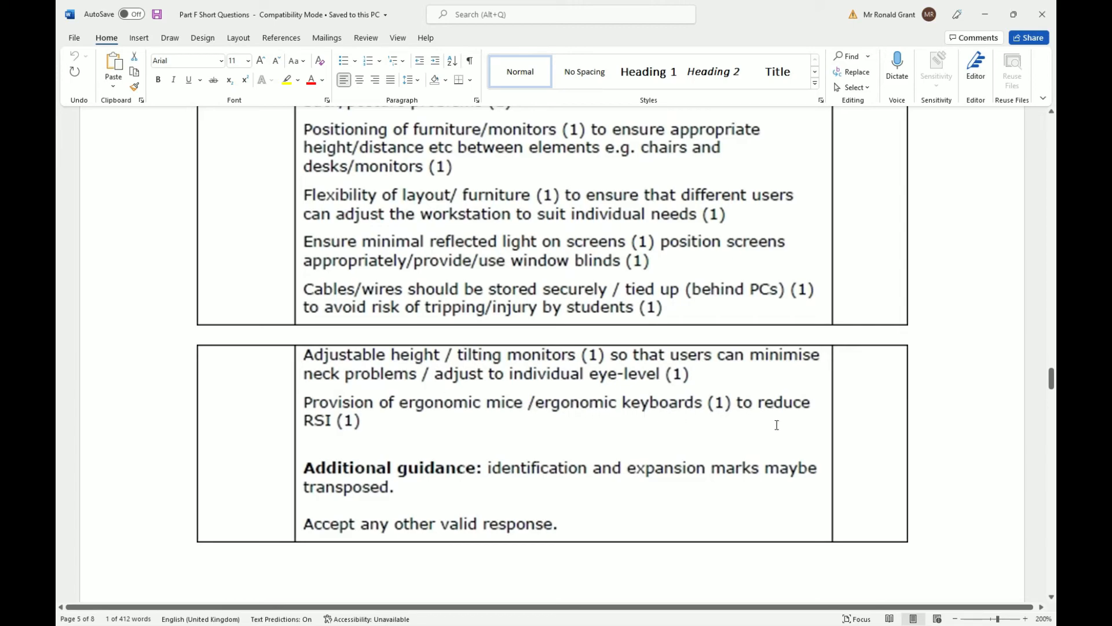
mouse_move(305, 421)
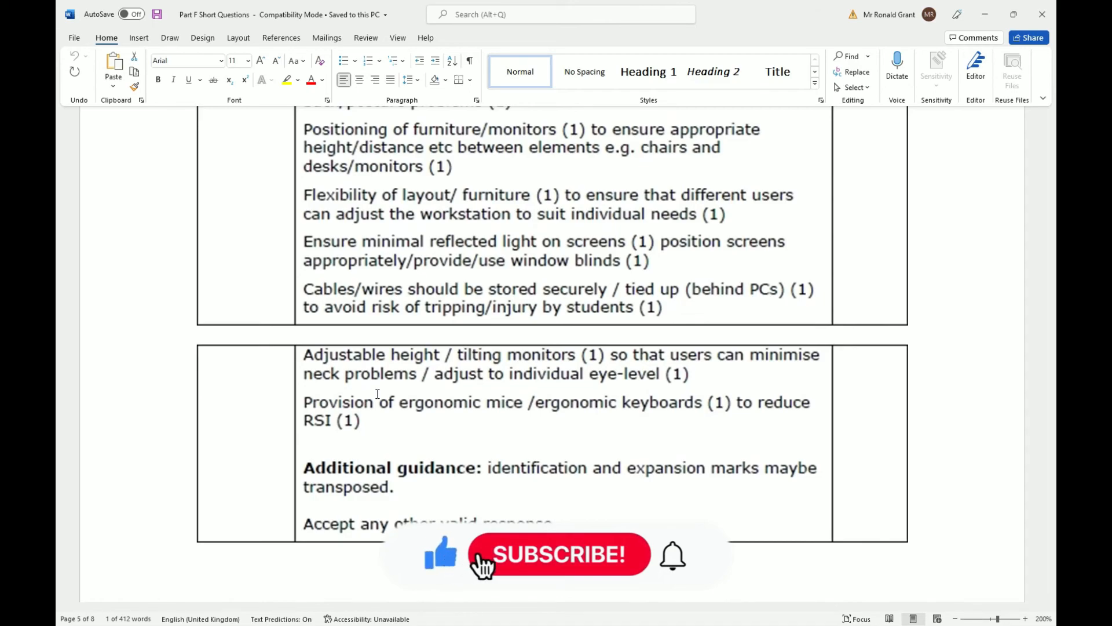
left_click(558, 555)
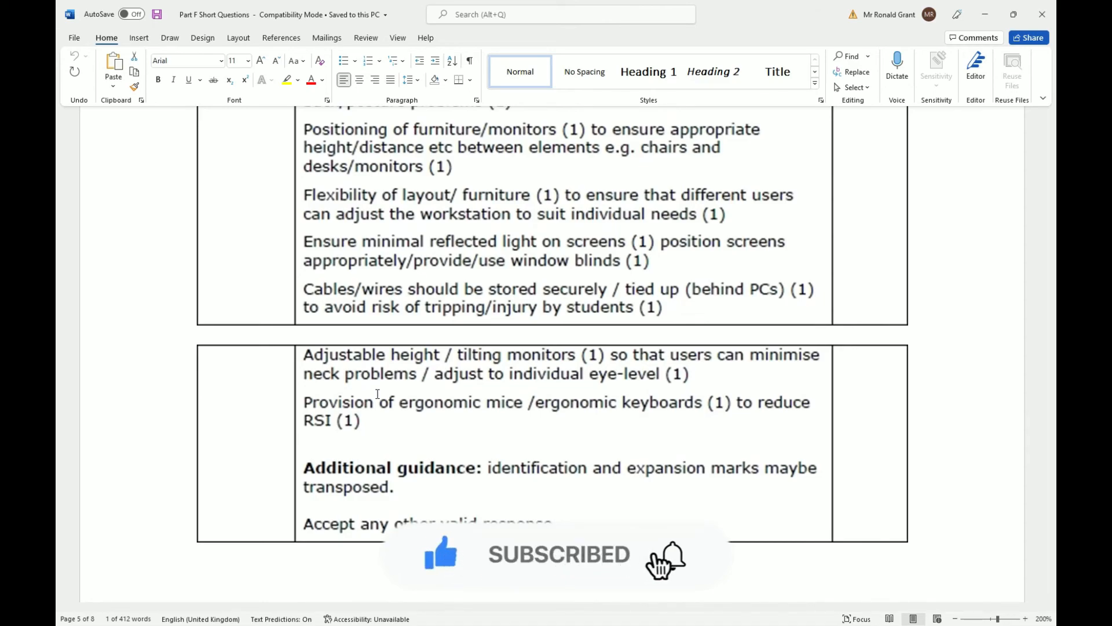